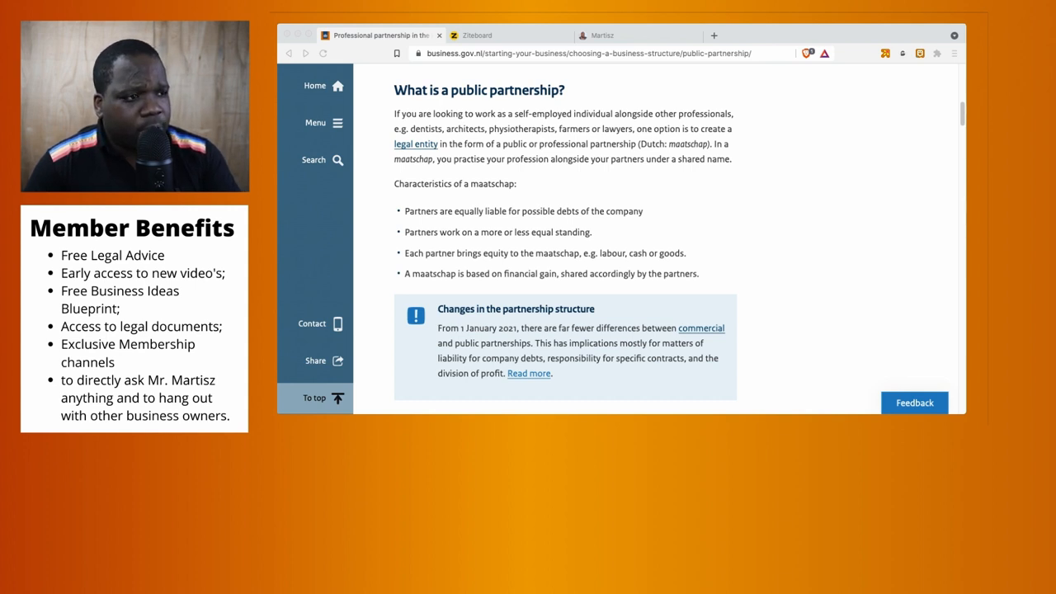
Switch from the maatschap article to the blank Ziteboard whiteboard.
left_click(477, 35)
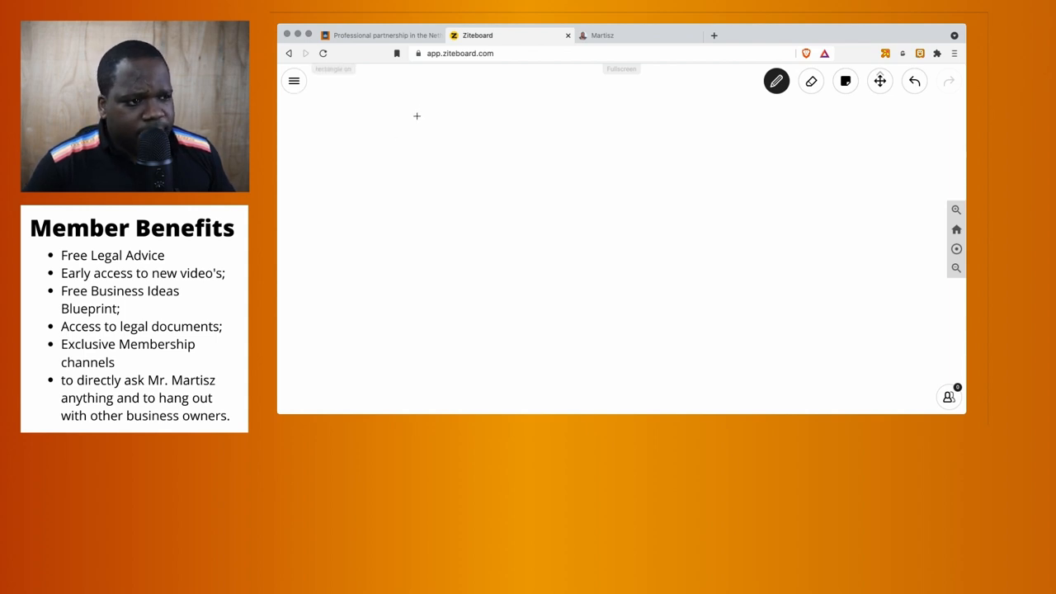
Sketch a central contract box with scribbled text lines and label partner B beside it.
left_click_drag(419, 115, 520, 224)
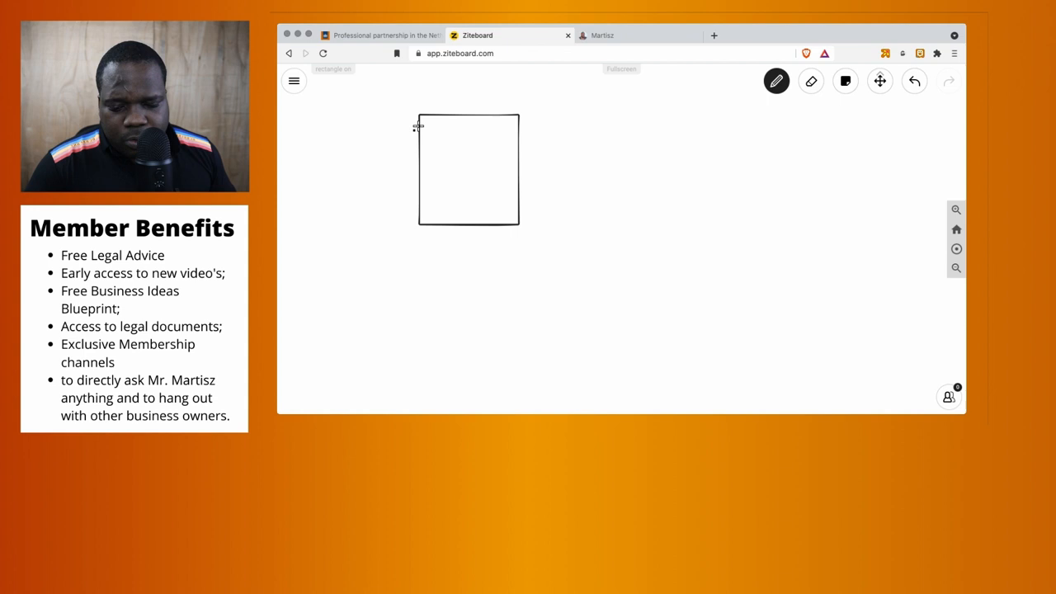
left_click_drag(442, 140, 503, 135)
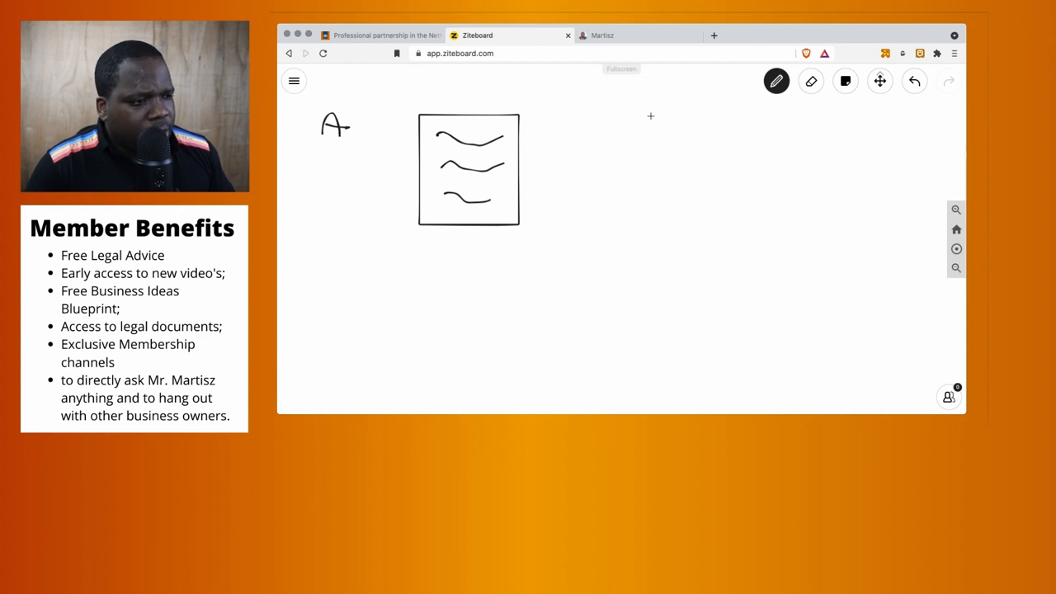
left_click_drag(614, 112, 630, 145)
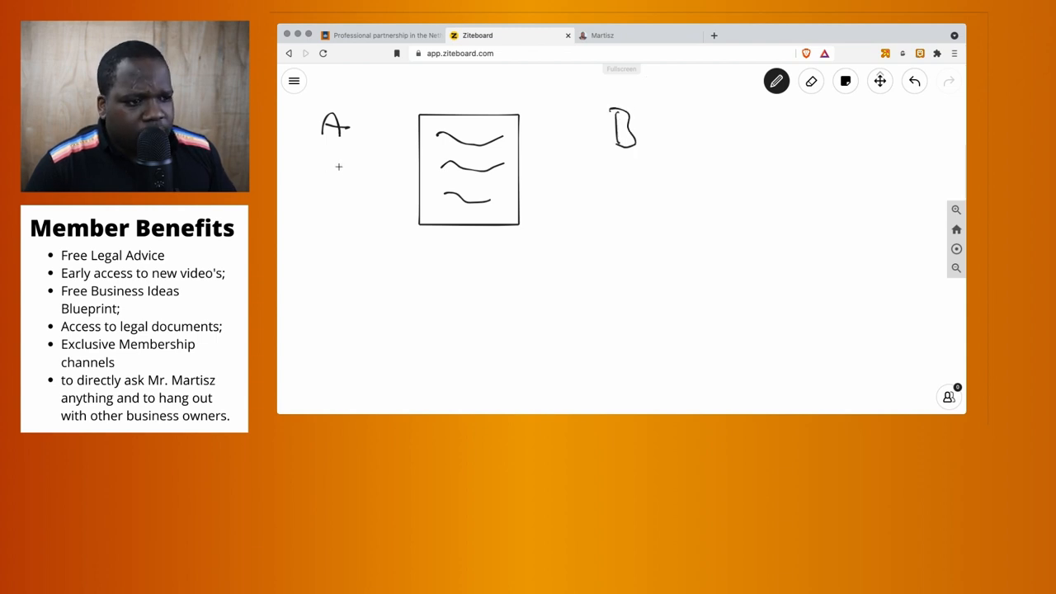
Draw a small square and circle beneath each partner and connect both partners to the contract.
left_click_drag(324, 178, 347, 165)
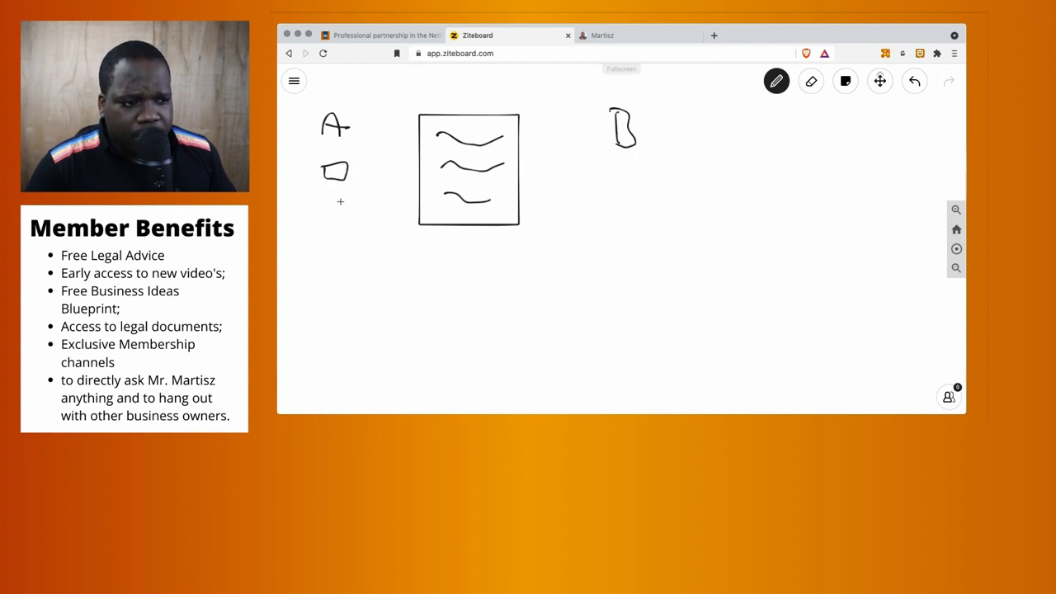
left_click_drag(330, 206, 346, 214)
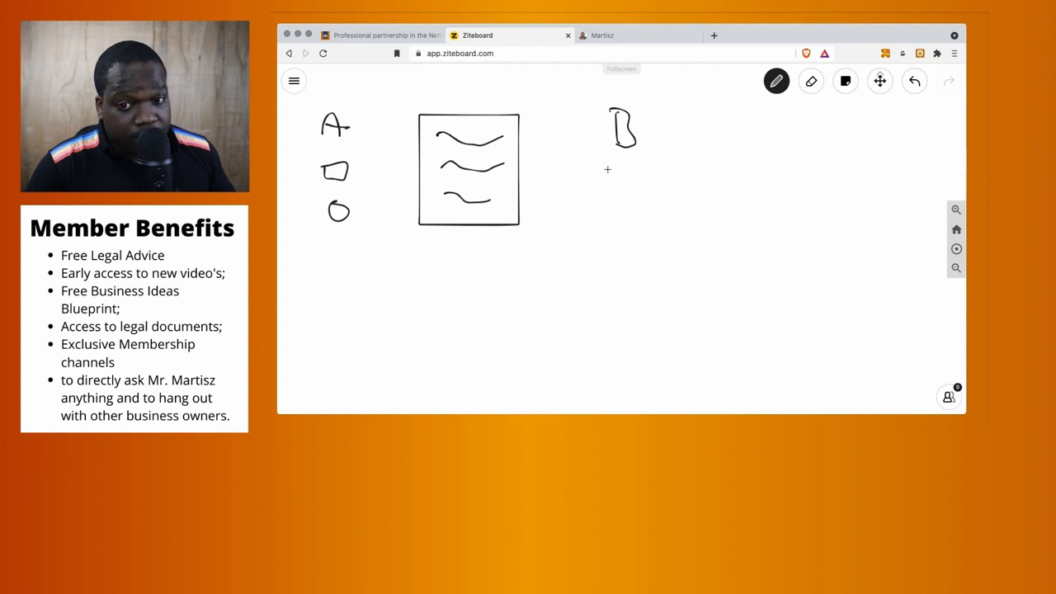
left_click_drag(614, 168, 640, 182)
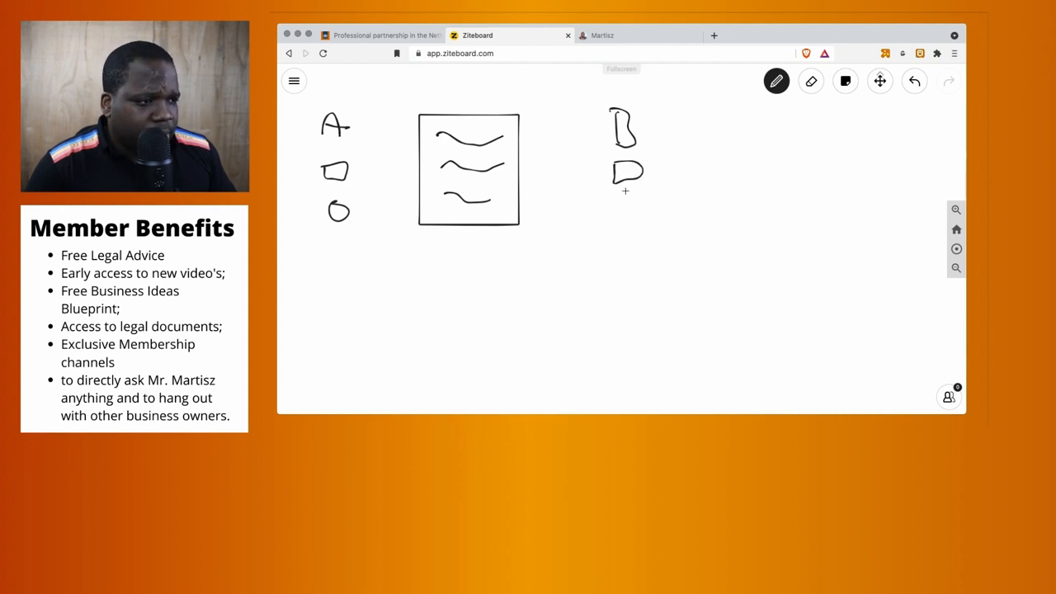
left_click_drag(619, 206, 630, 212)
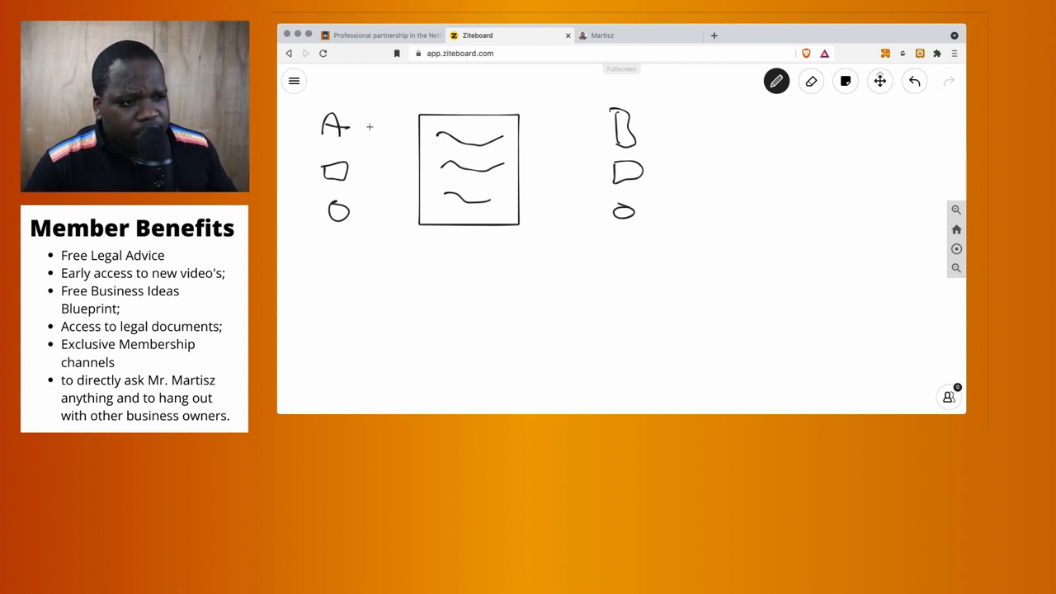
left_click_drag(359, 141, 410, 139)
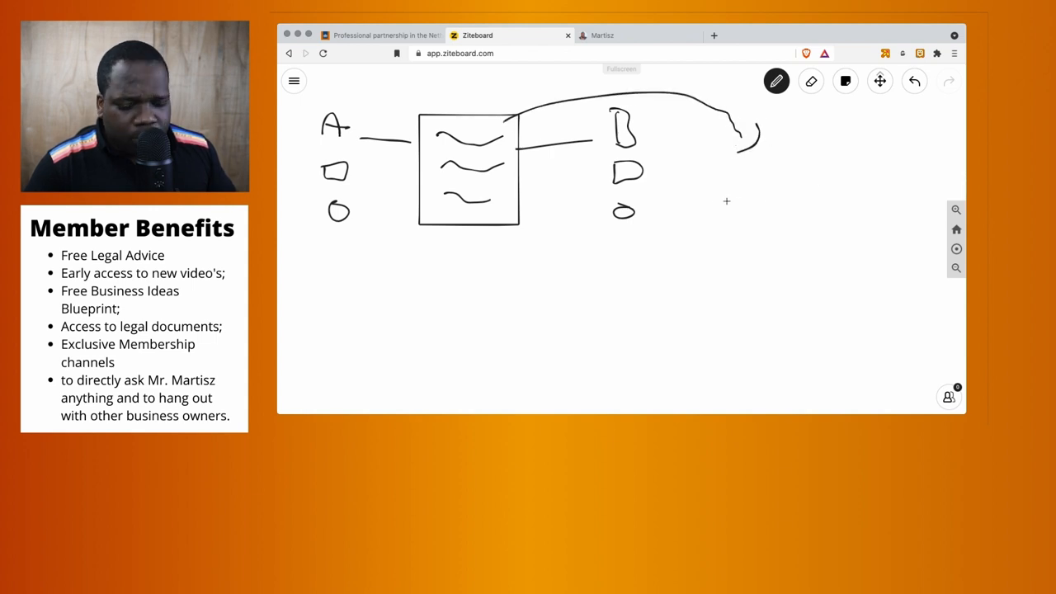
Draw a tabbed box at the arc's end, a second tabbed box linked below, and a mark inside it.
left_click_drag(736, 170, 843, 211)
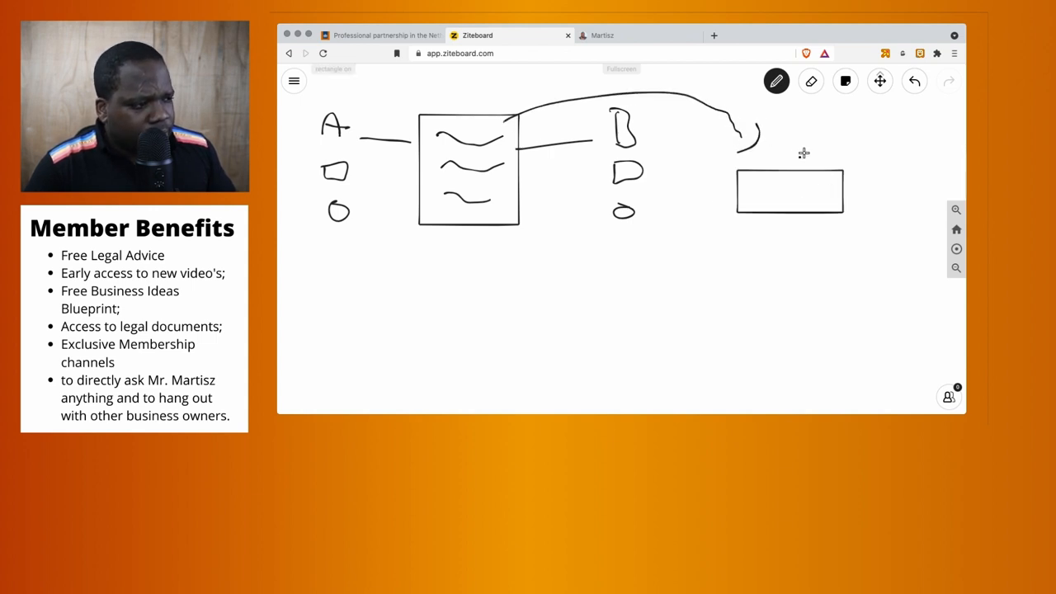
left_click_drag(795, 152, 833, 173)
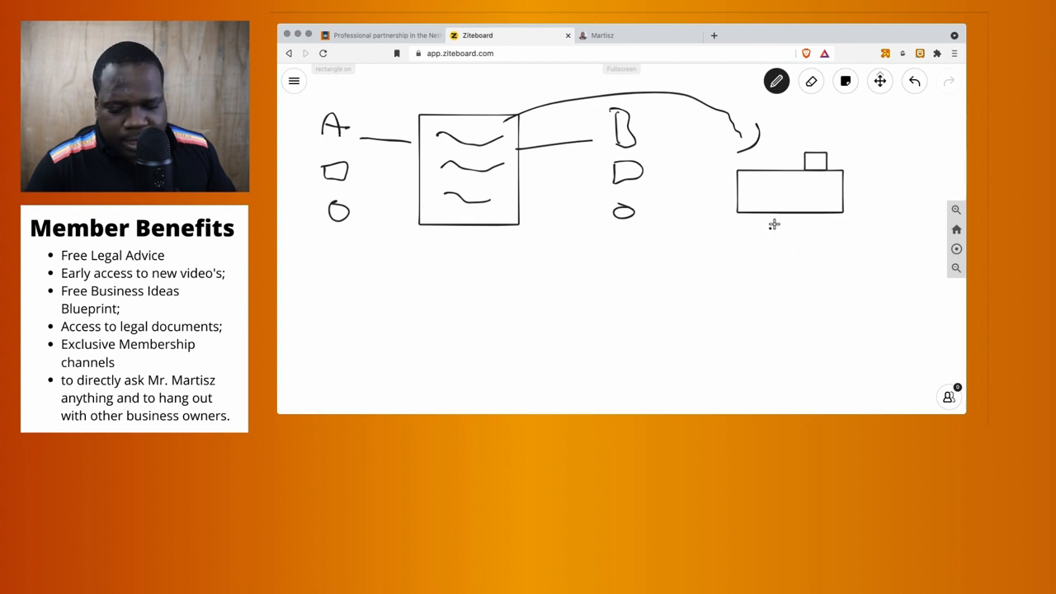
left_click_drag(776, 223, 775, 260)
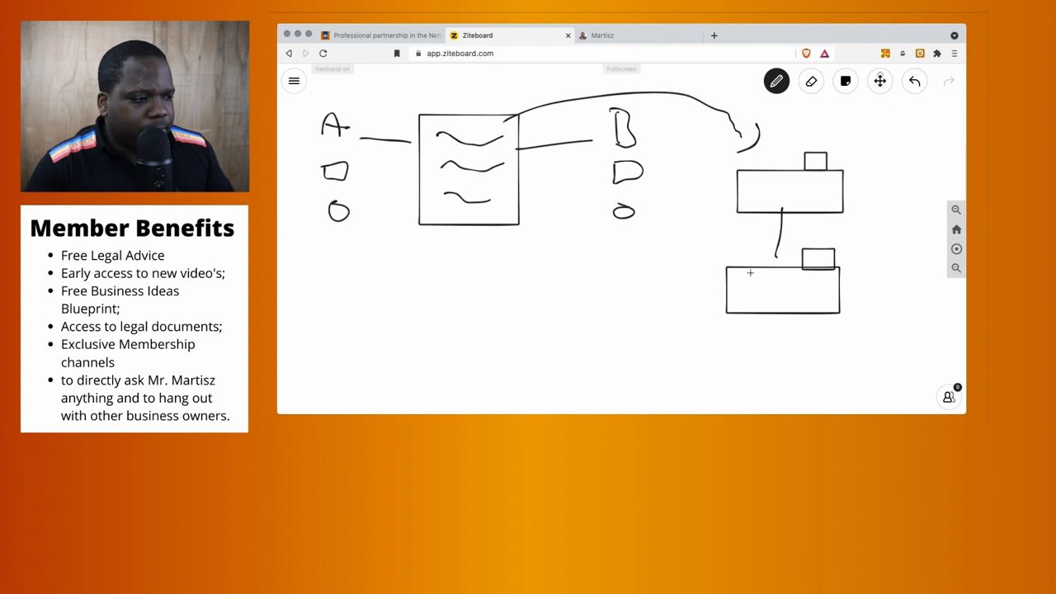
left_click_drag(817, 306, 828, 289)
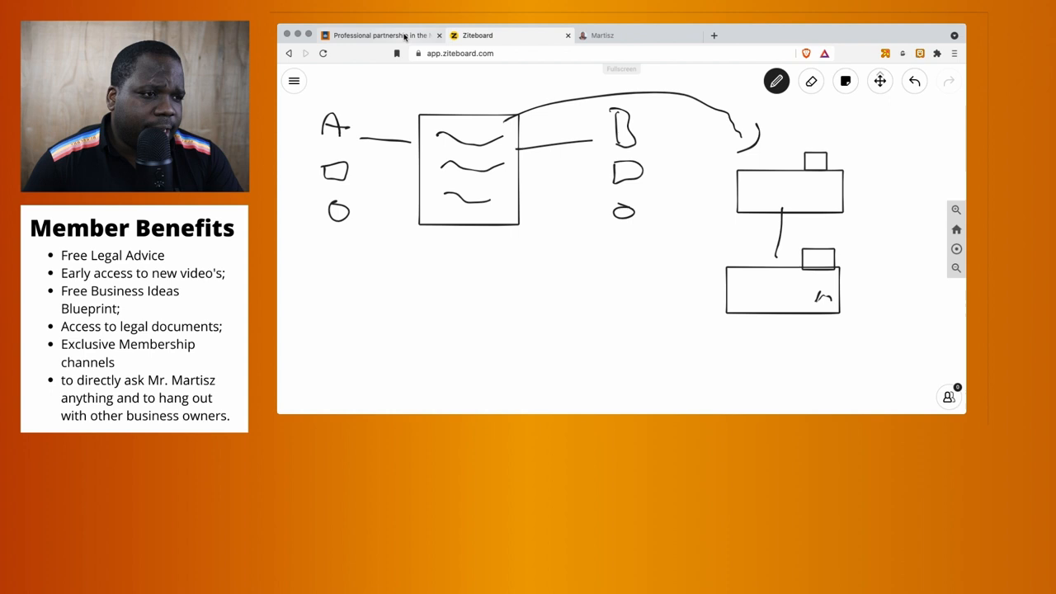
Return to the business.gov.nl maatschap article, then back to the whiteboard.
left_click(379, 34)
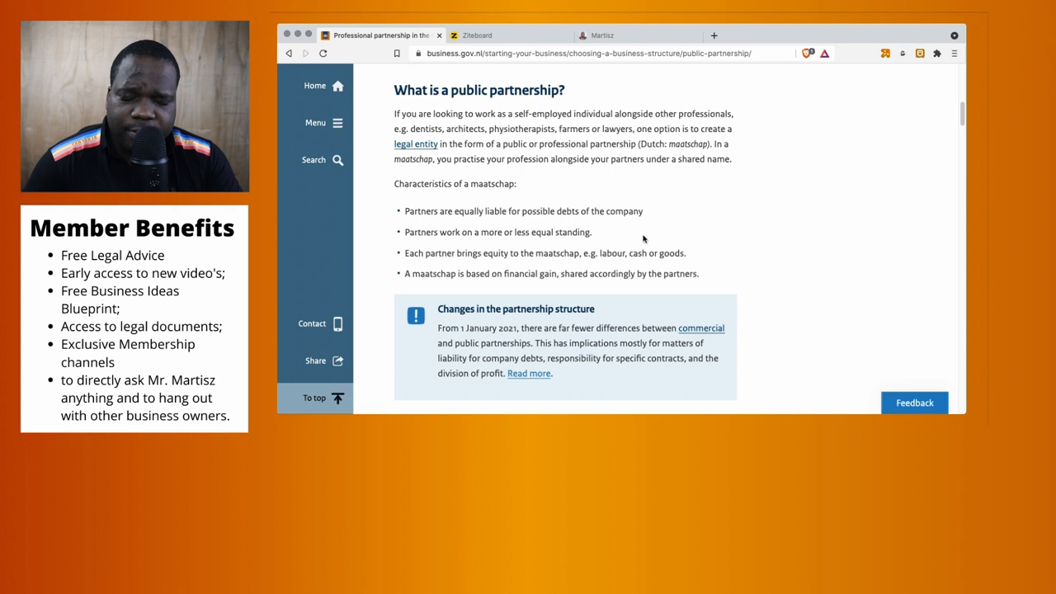
left_click(477, 34)
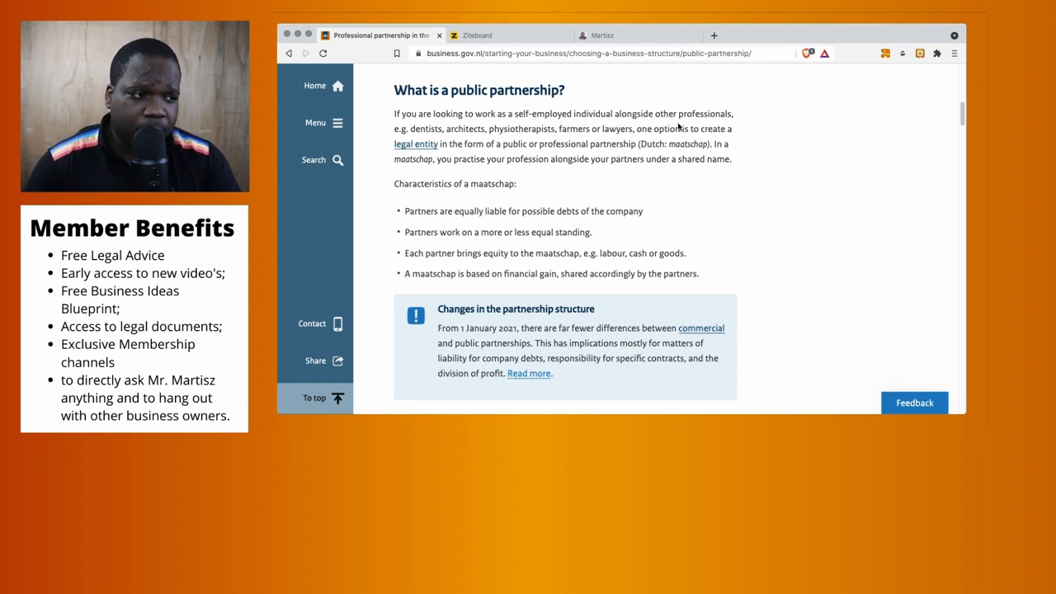
mouse_move(609, 155)
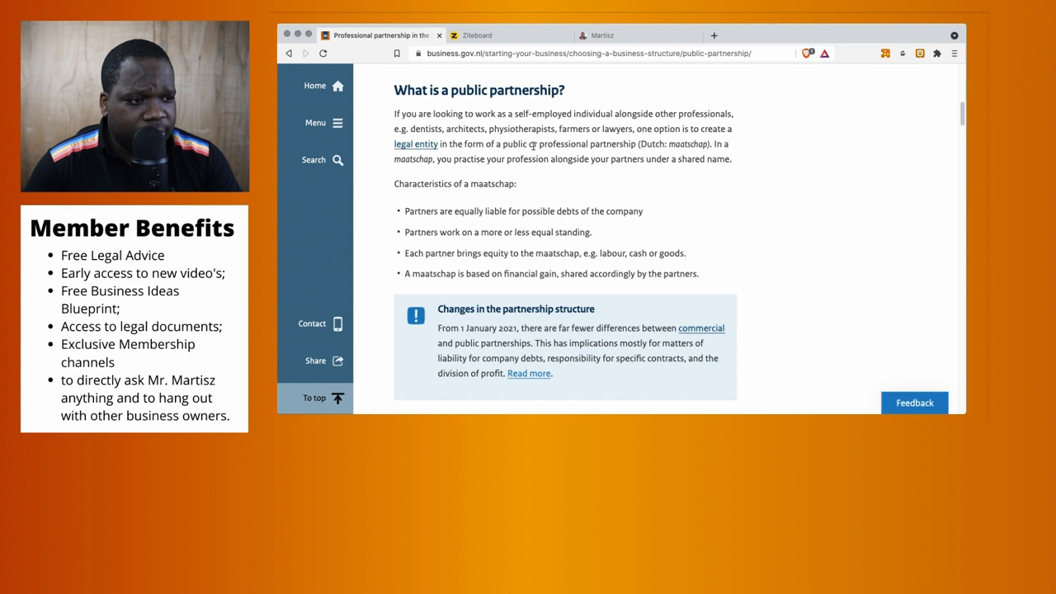
mouse_move(445, 170)
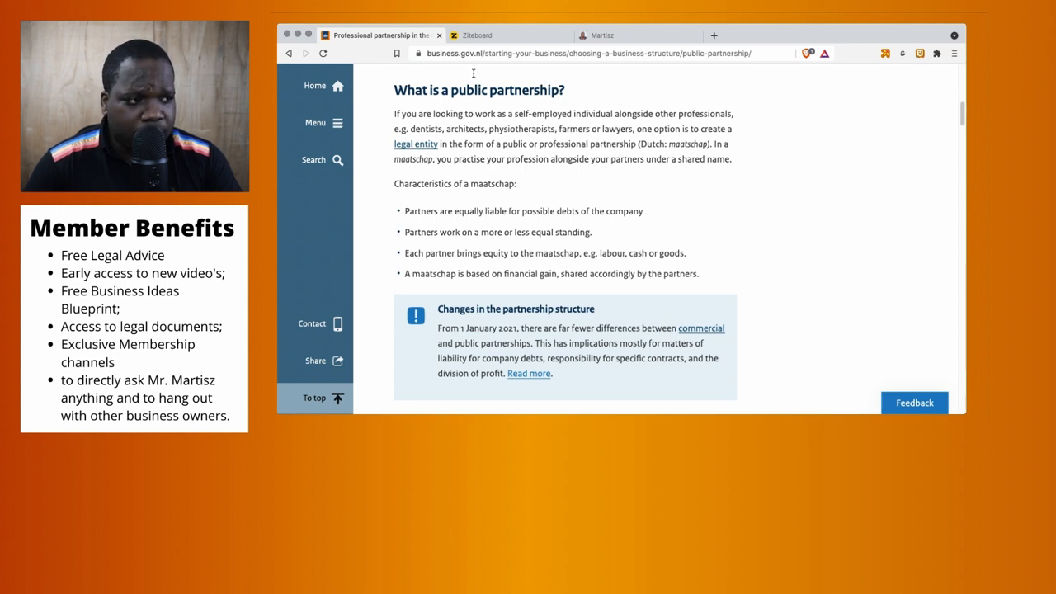
mouse_move(477, 36)
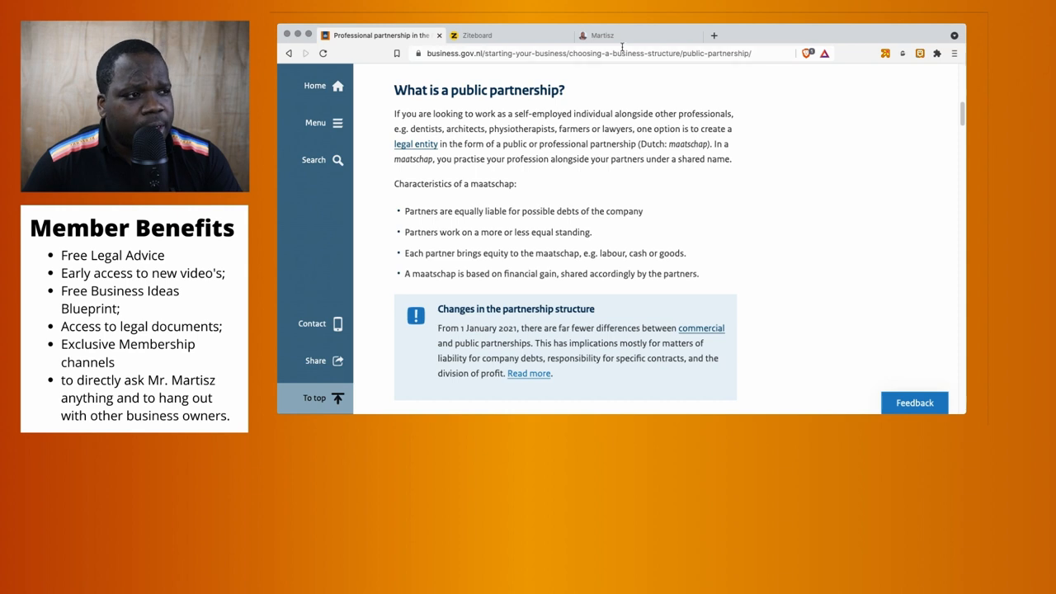
Show the Martisz bio.link page and scroll through its Support, Law Center and Podcast links.
left_click(602, 34)
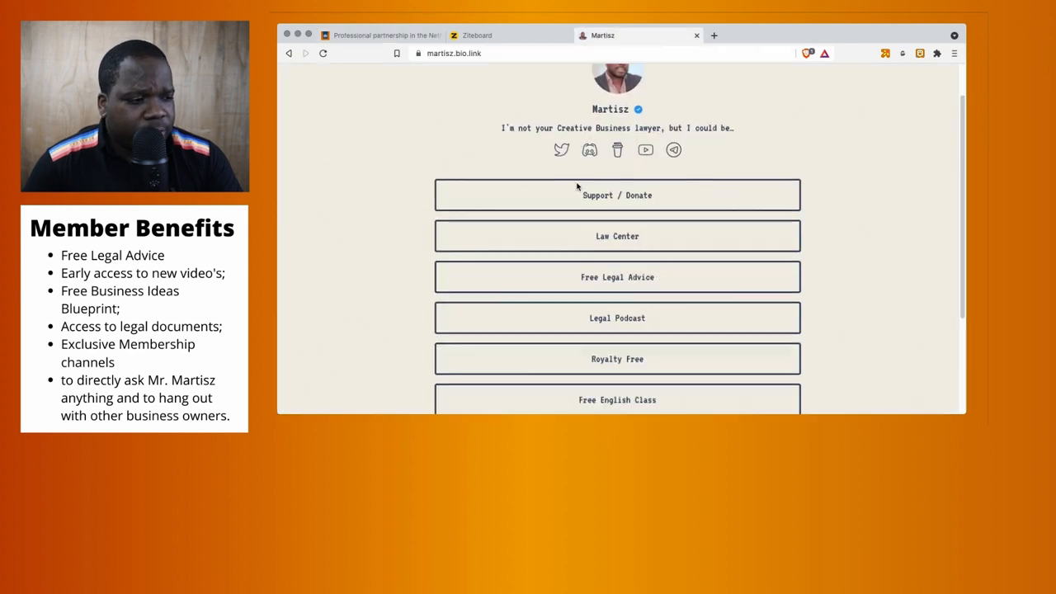
scroll("up", 3)
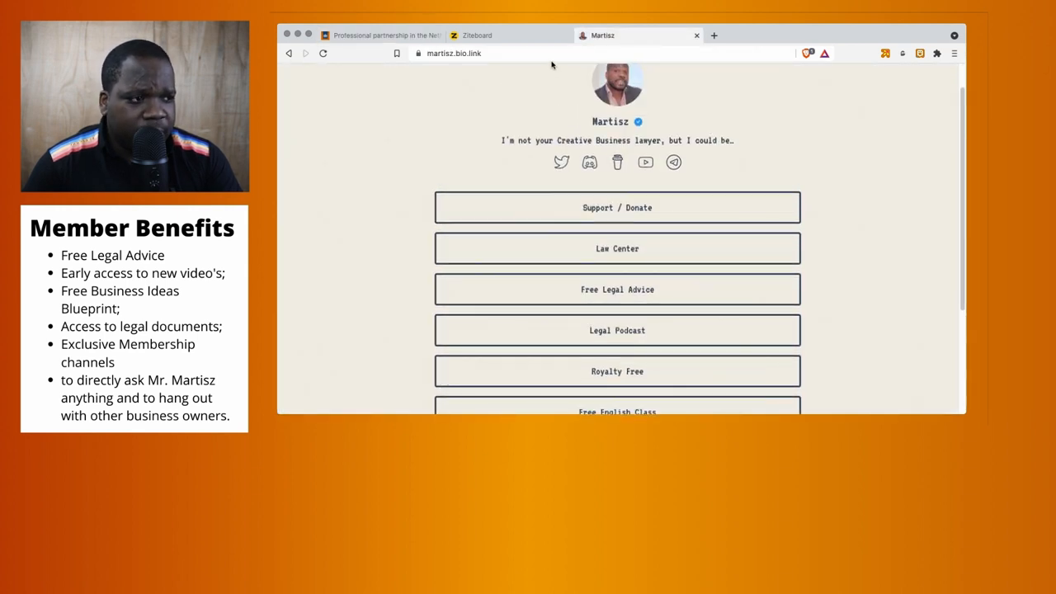
scroll("down", 3)
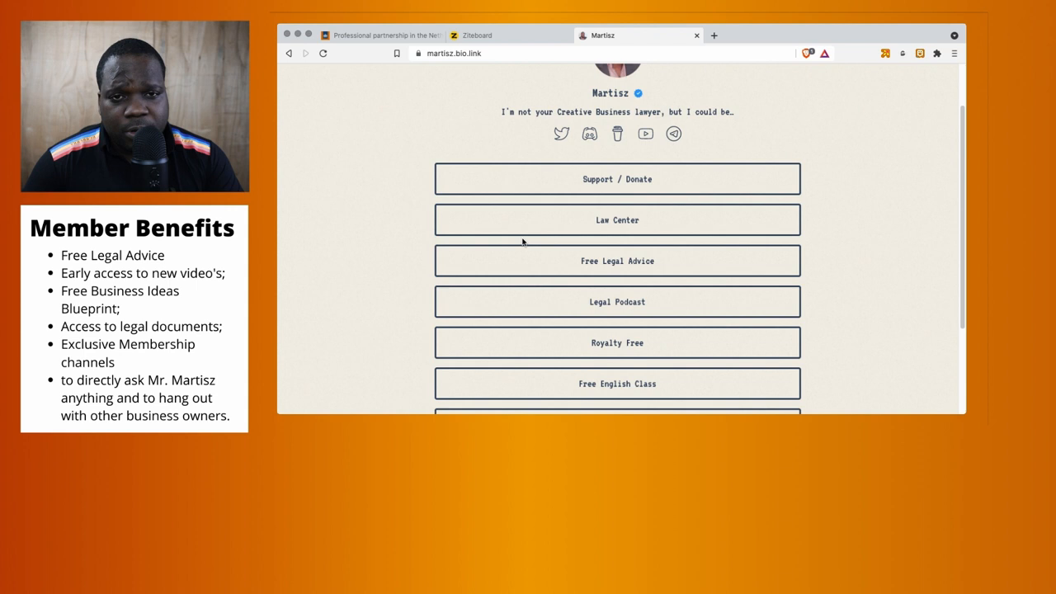
mouse_move(508, 268)
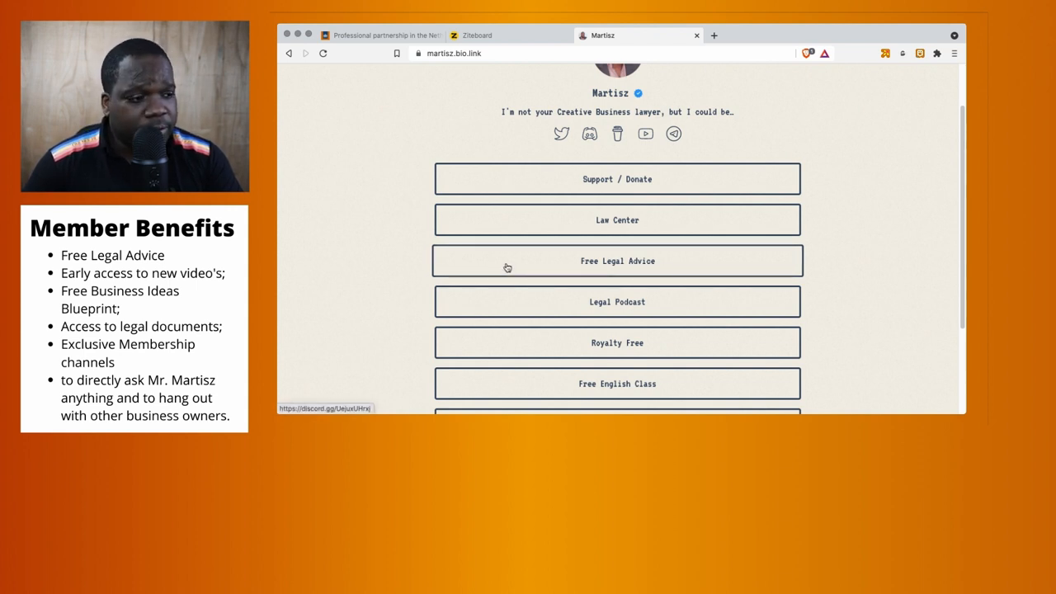
mouse_move(526, 274)
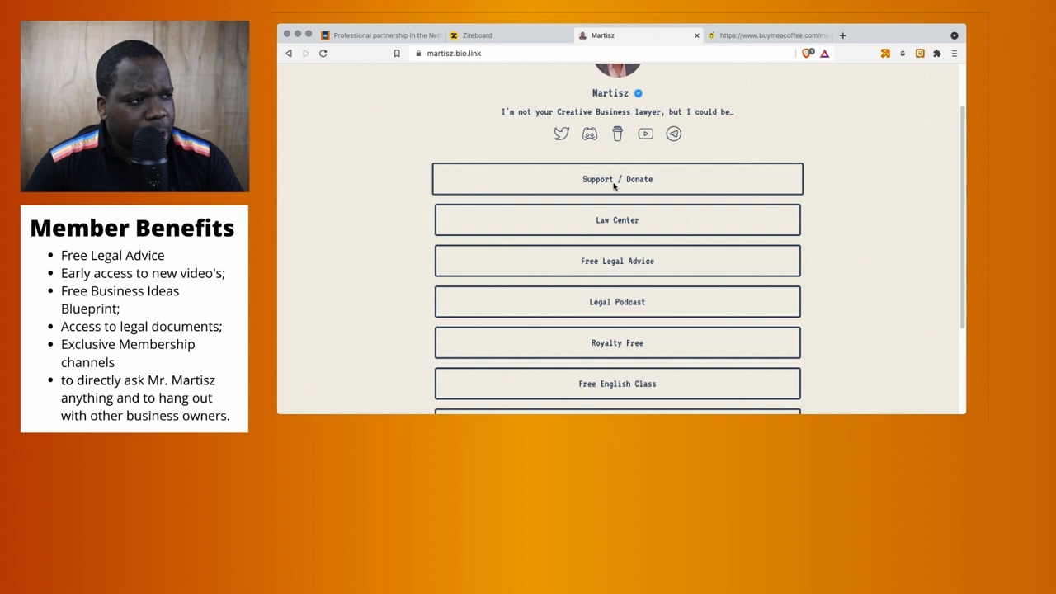
Open Support / Donate on Buy Me a Coffee and review the Member $10 and Special friend $15 tiers.
left_click(617, 178)
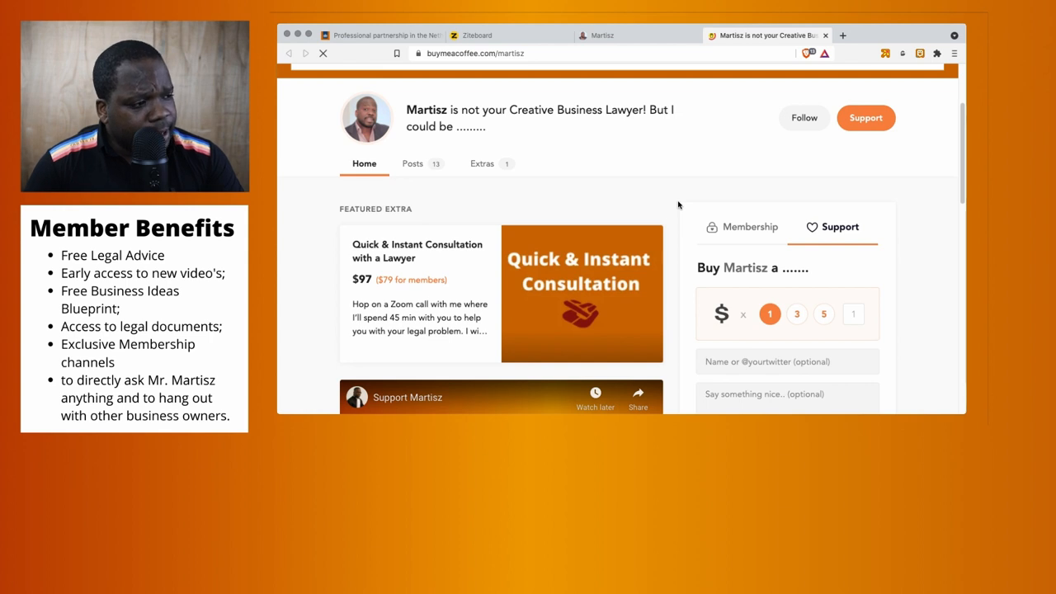
left_click(749, 227)
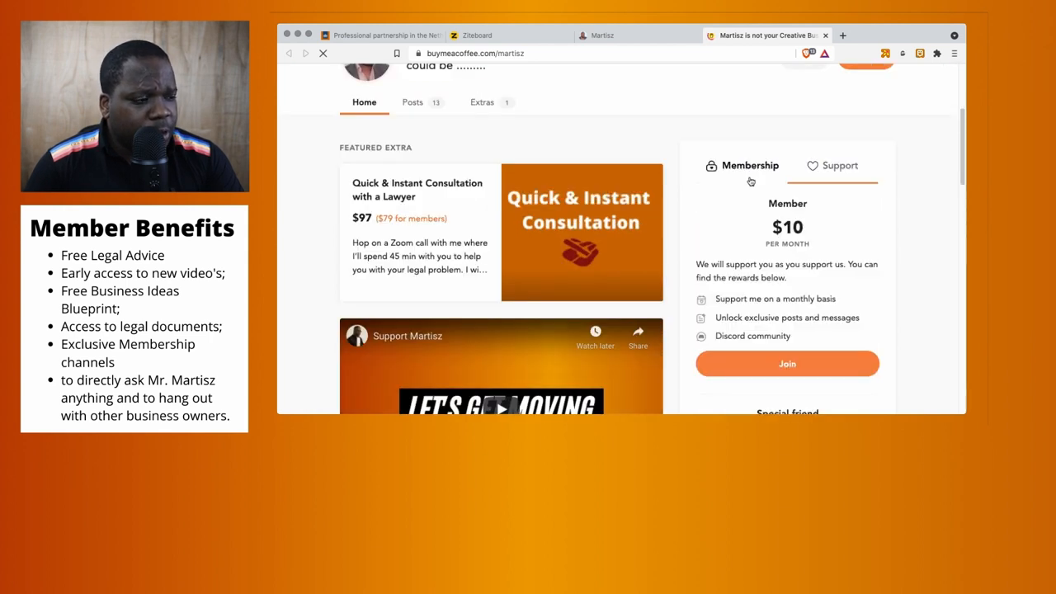
scroll("down", 3)
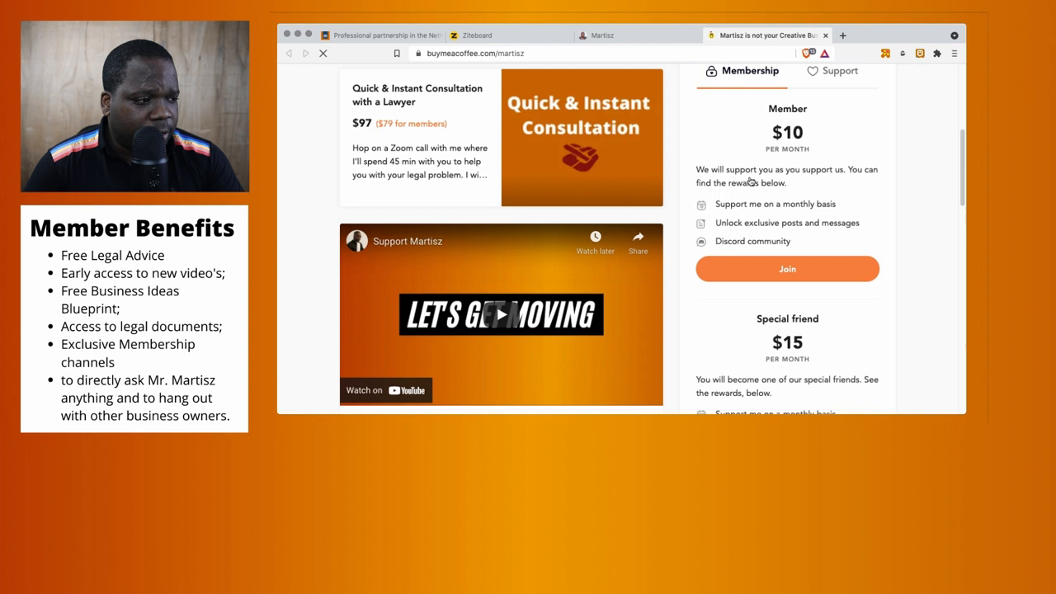
scroll("down", 3)
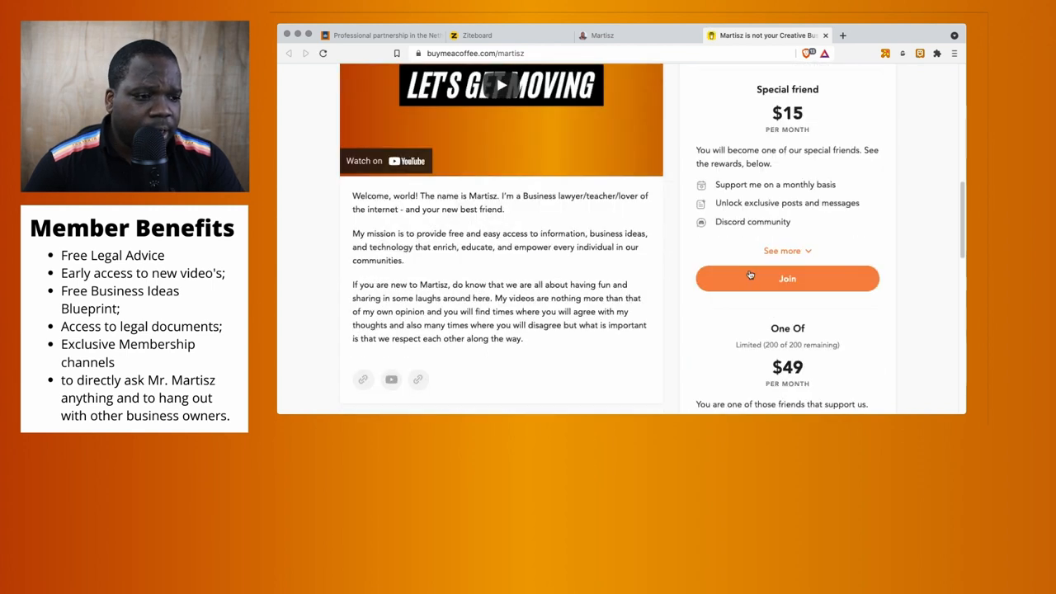
scroll("down", 3)
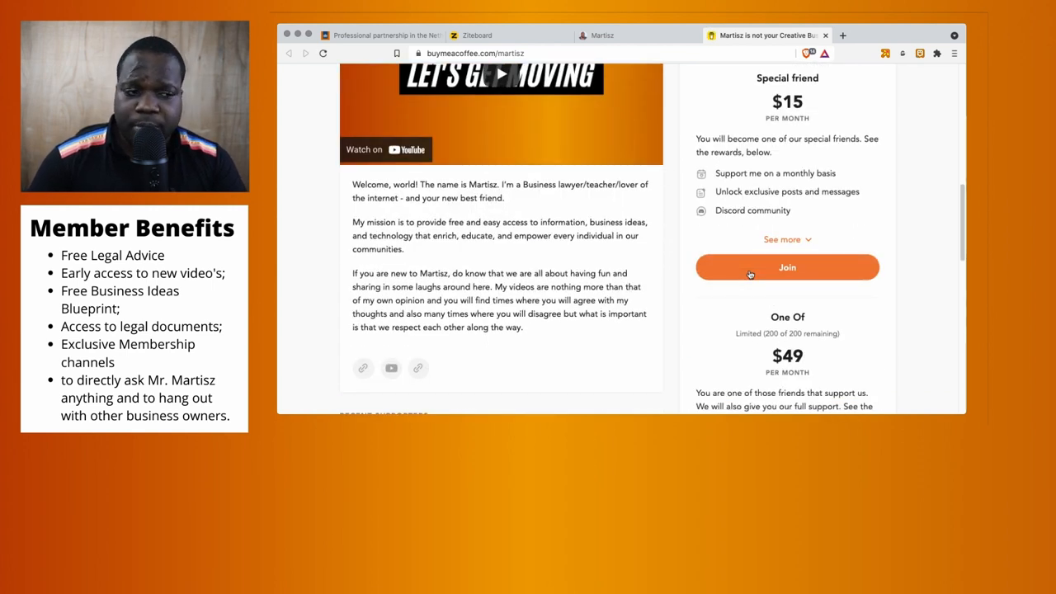